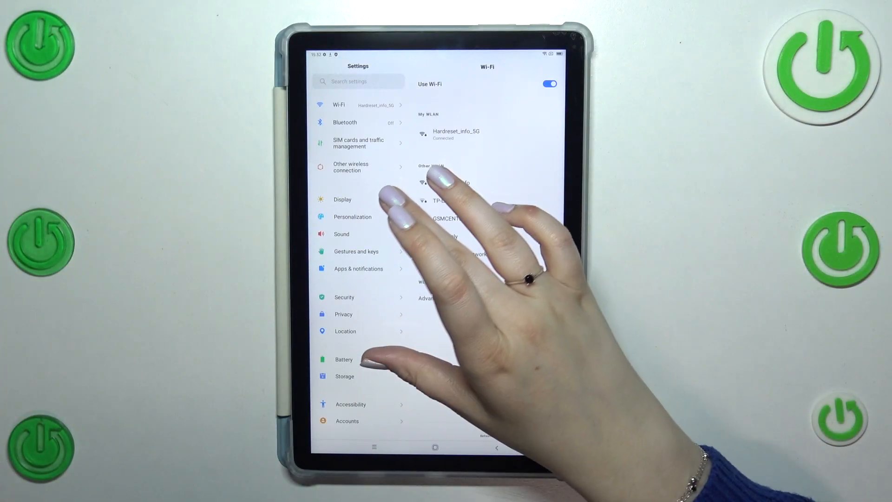
Go to Gestures and keys, then the System navigation page
click(356, 251)
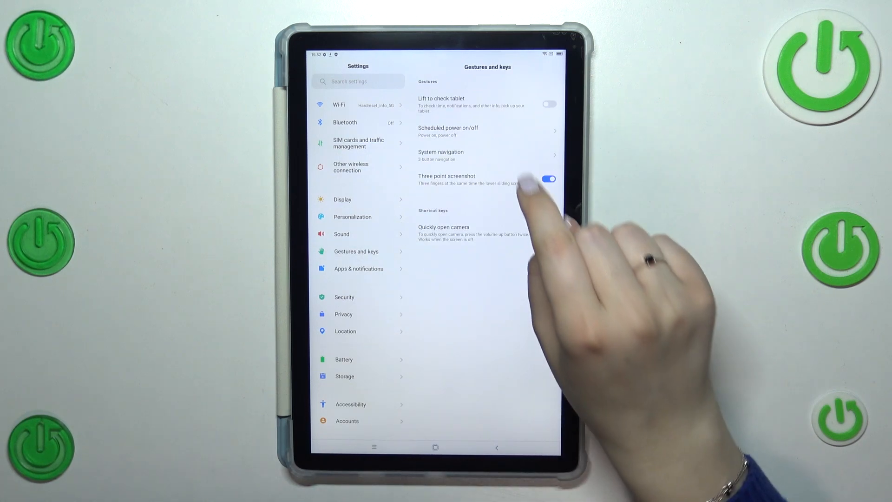
click(464, 155)
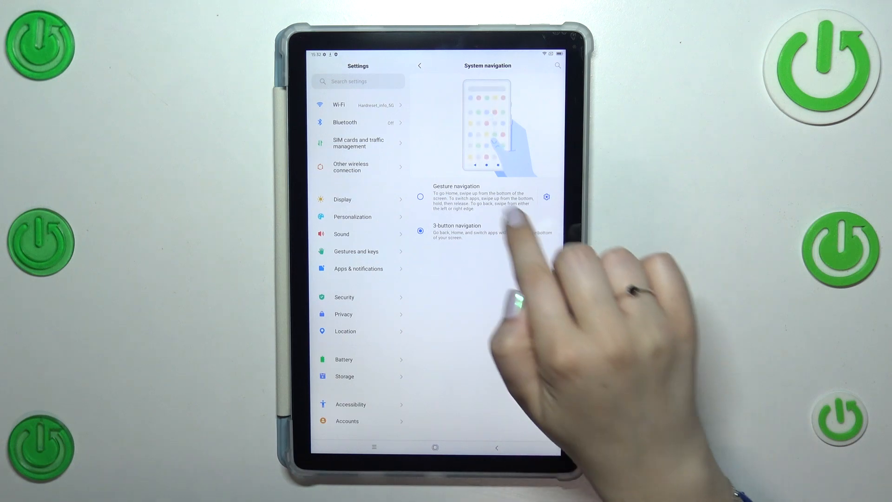
Select Gesture navigation instead of 3-button navigation
click(420, 196)
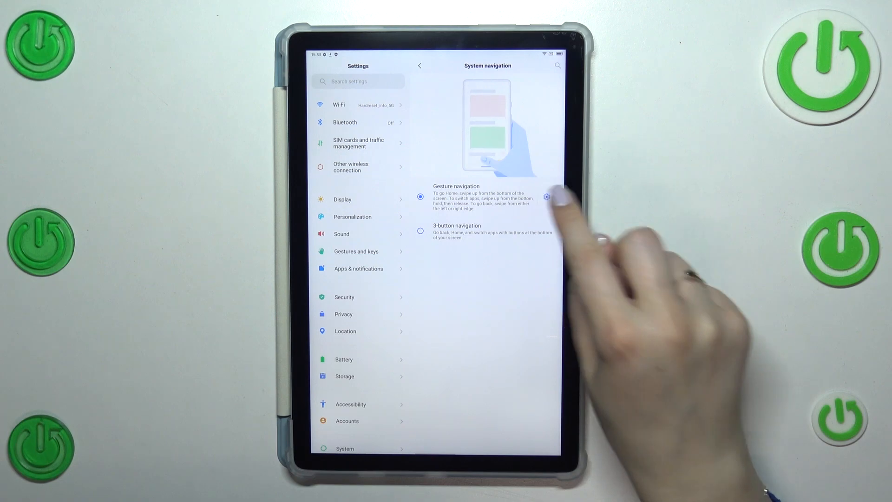
In gesture settings, raise left-edge back sensitivity to High, then return it to the middle
click(546, 196)
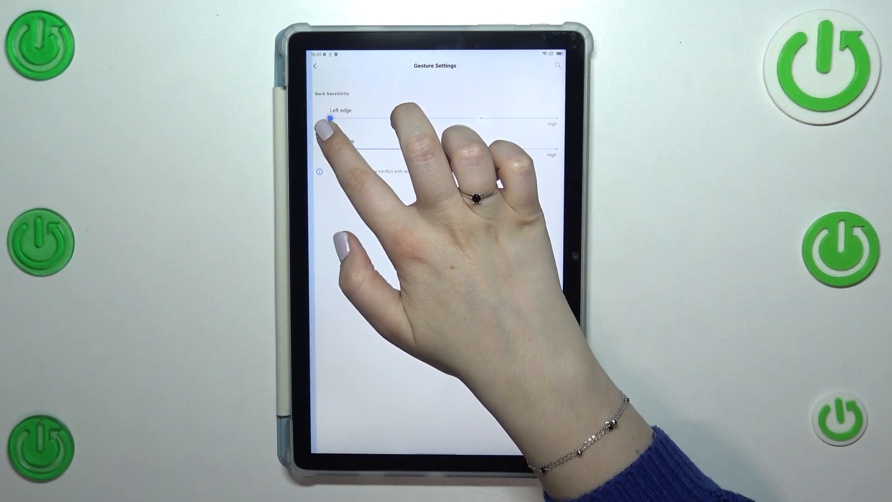
drag(330, 116, 482, 118)
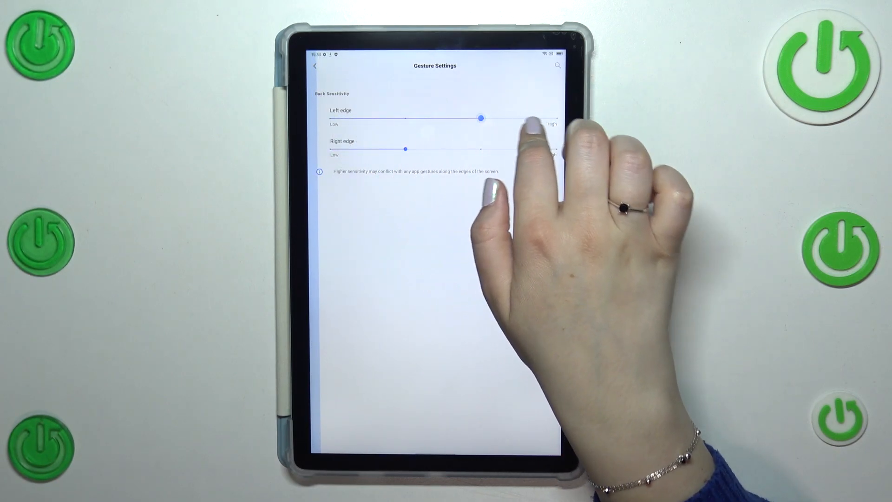
drag(482, 118, 560, 117)
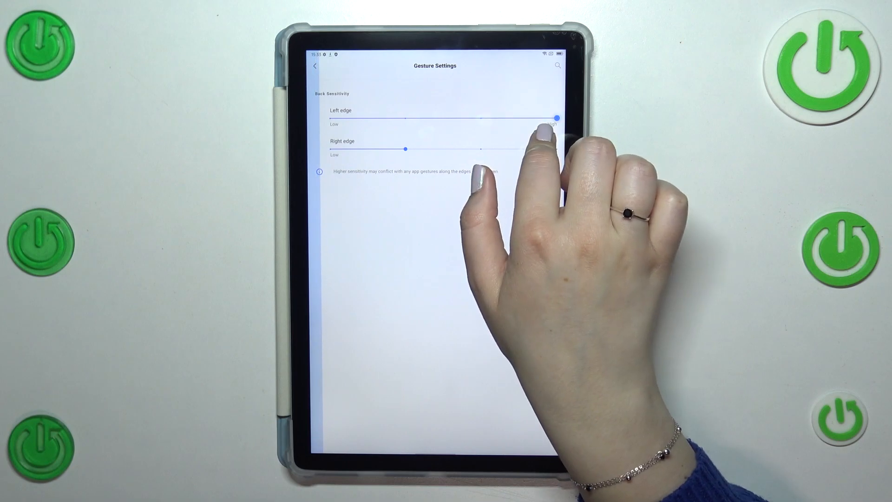
drag(543, 118, 404, 117)
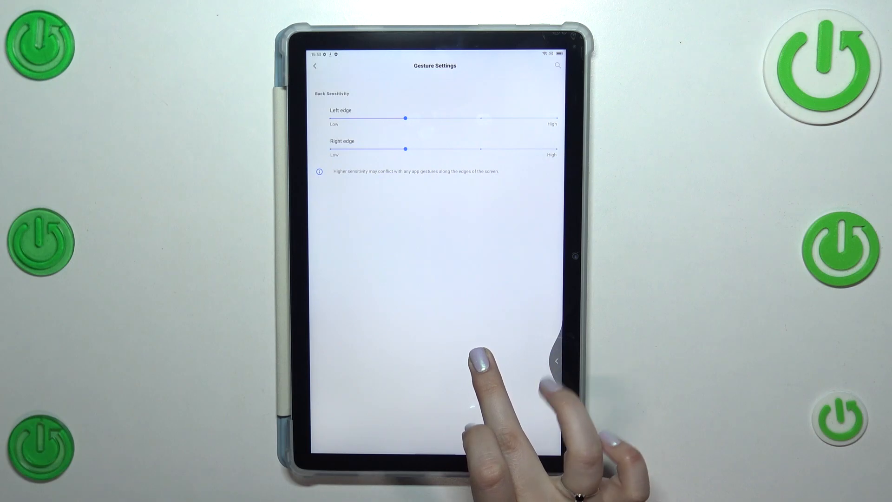
Go back from gesture settings to the System navigation page
click(314, 66)
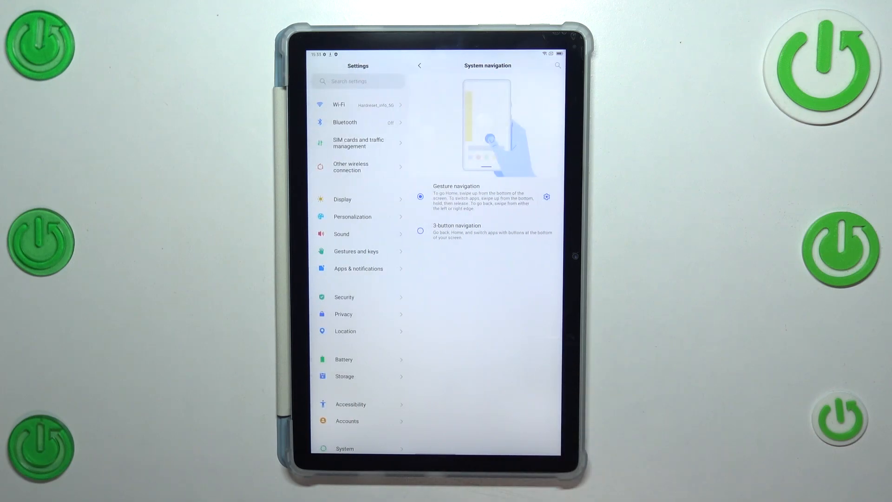